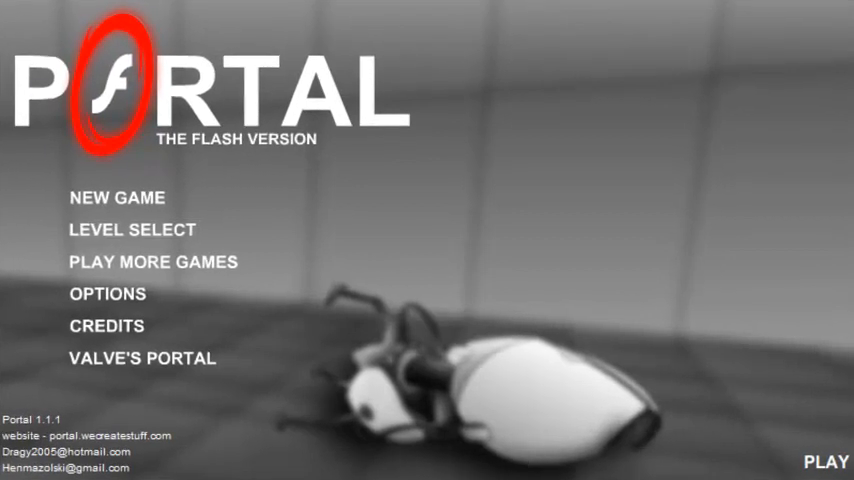
mouse_move(350, 184)
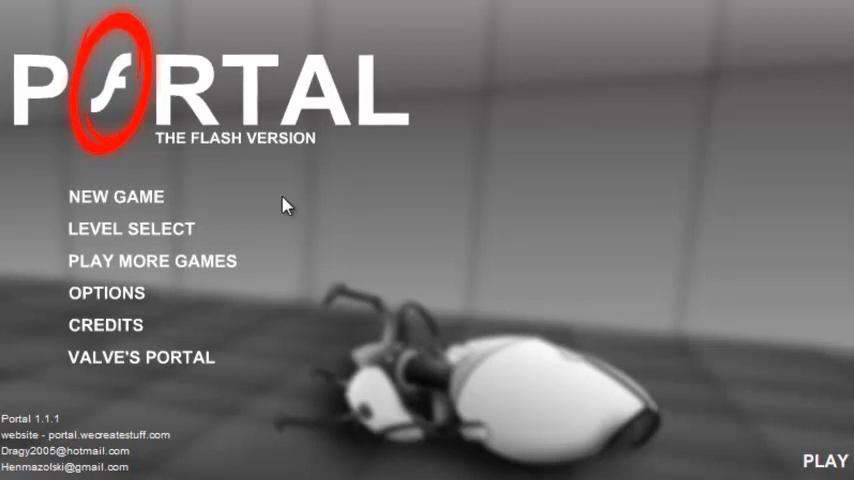
Begin a new game from the title screen, bringing up the ASHPD briefing
click(116, 196)
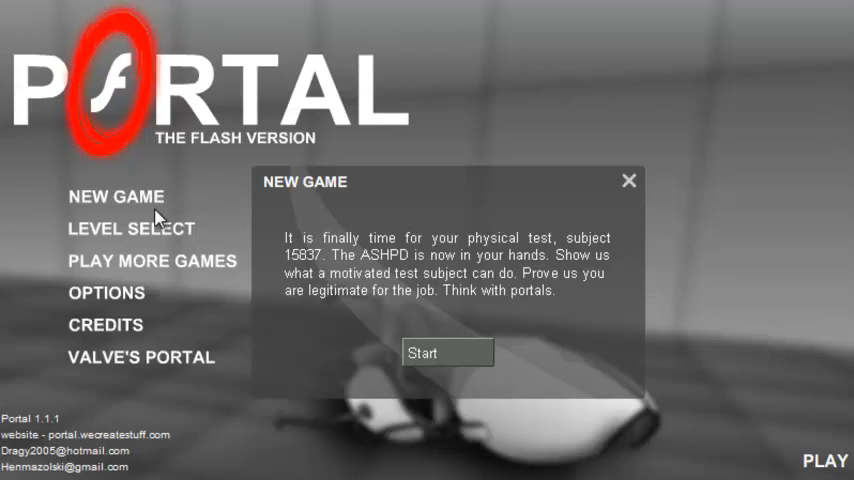
mouse_move(390, 252)
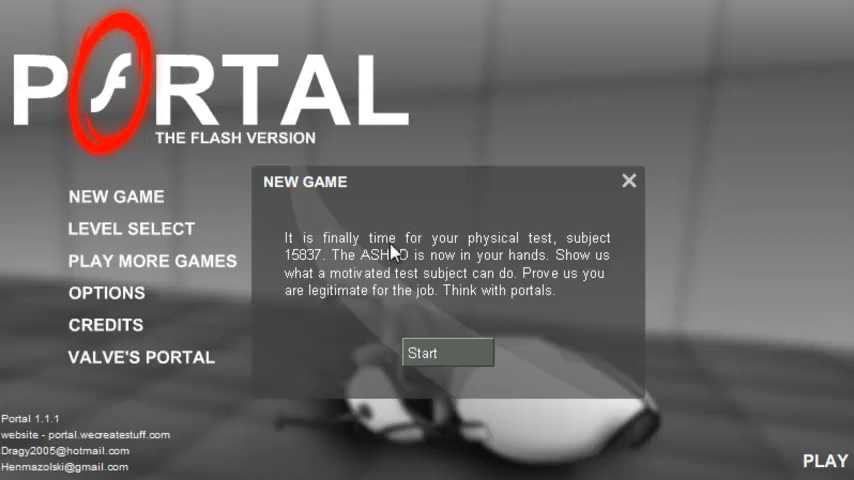
mouse_move(548, 258)
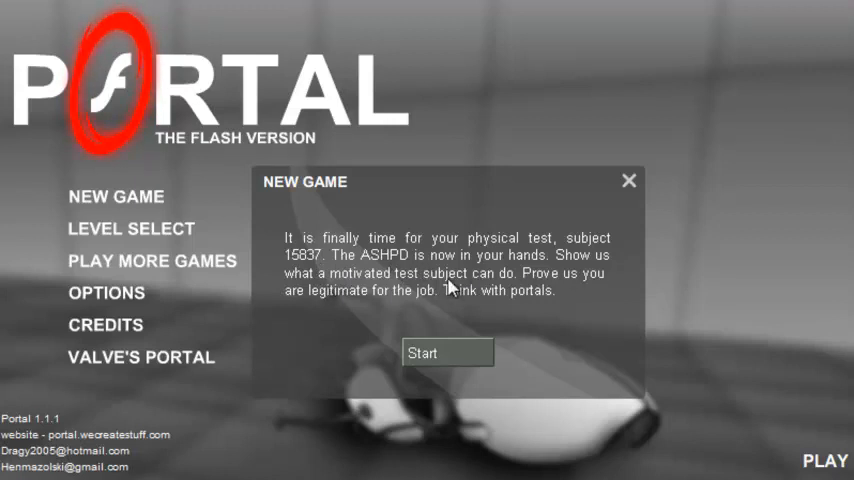
mouse_move(532, 302)
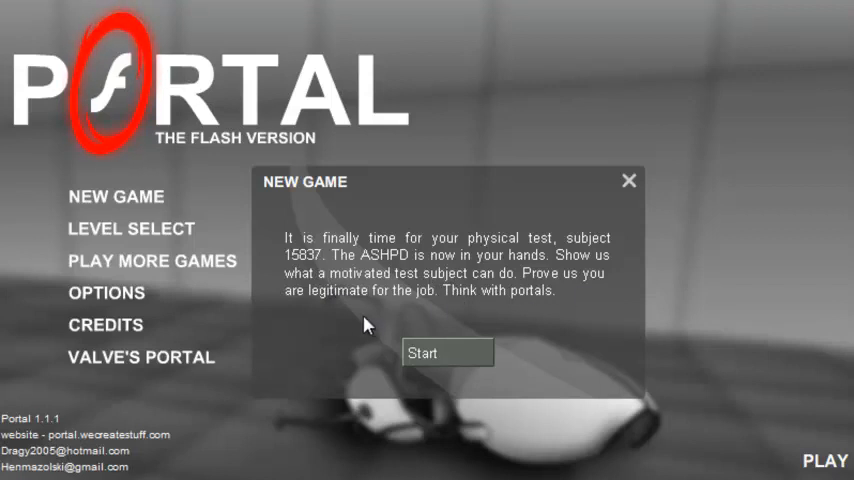
mouse_move(474, 316)
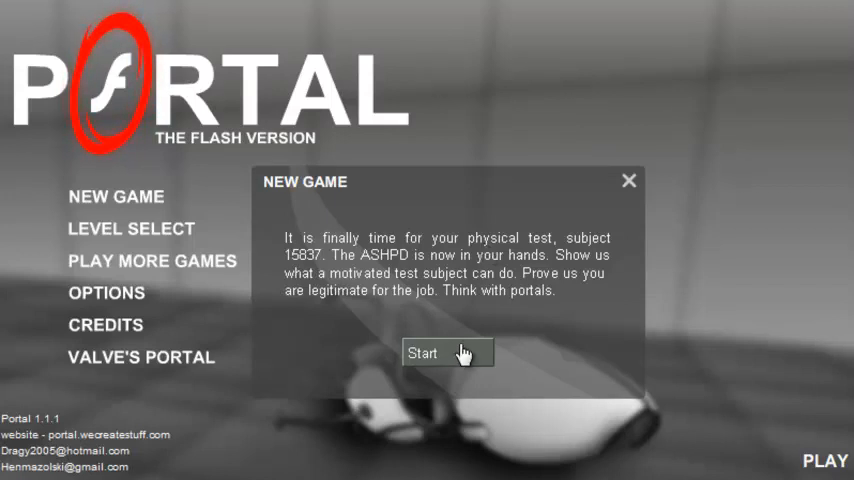
Start test chamber 01 and dismiss its movement-and-portal intro message
click(448, 352)
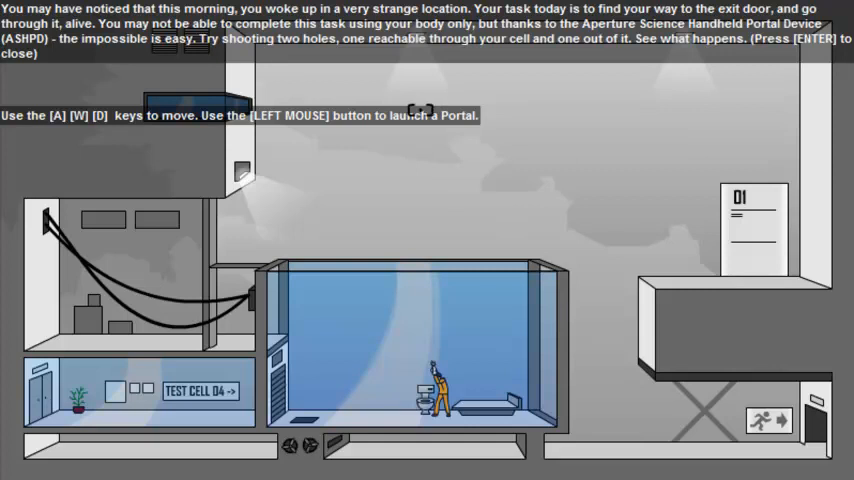
key(enter)
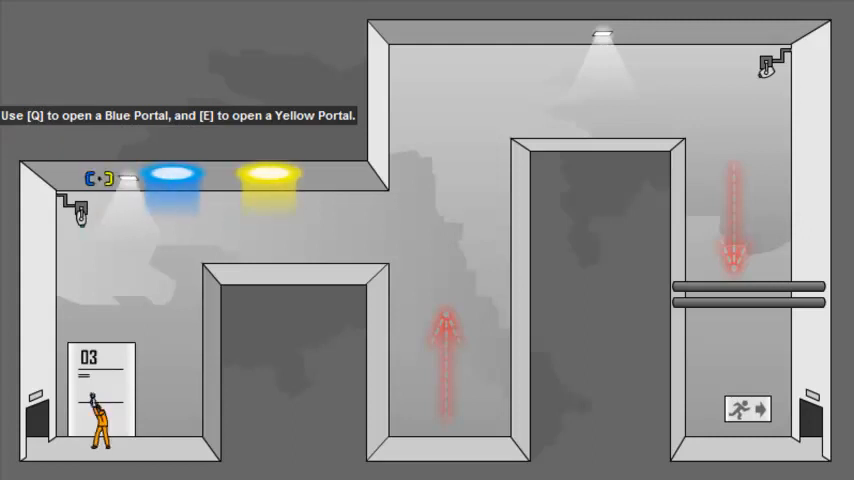
Fire a blue portal in chamber 03 to cross the gap toward the exit
key(q)
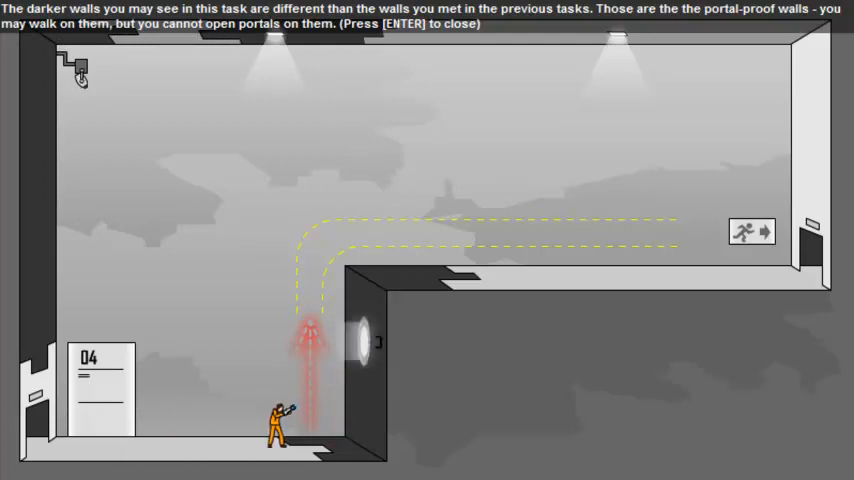
Dismiss the chamber 04 note about dark portal-proof walls
key(enter)
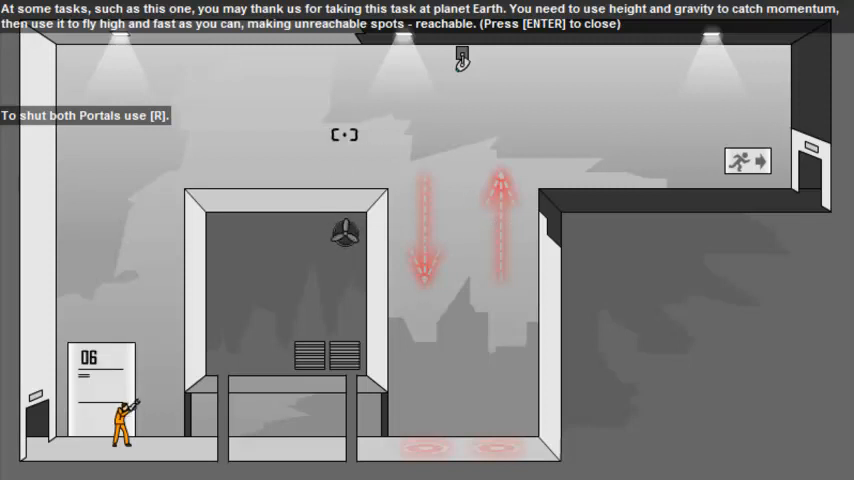
Dismiss the chamber 06 message about momentum and gravity
key(enter)
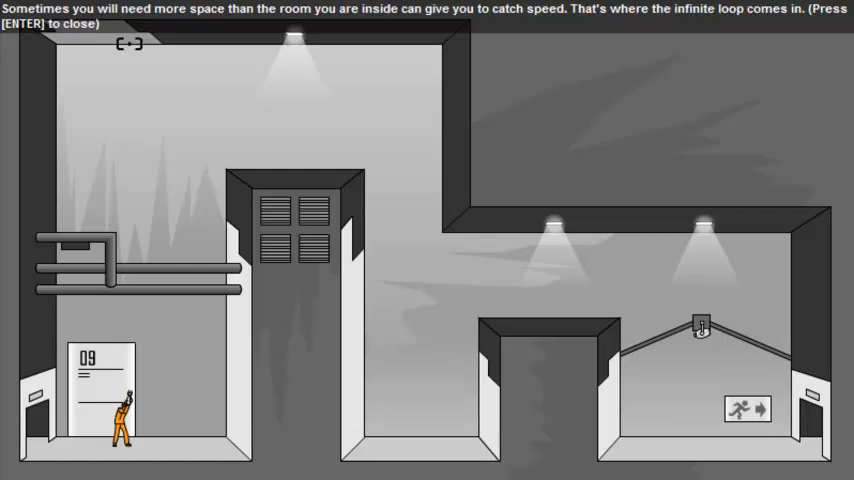
Dismiss the hint messages in chamber 09 and then chamber 10
key(enter)
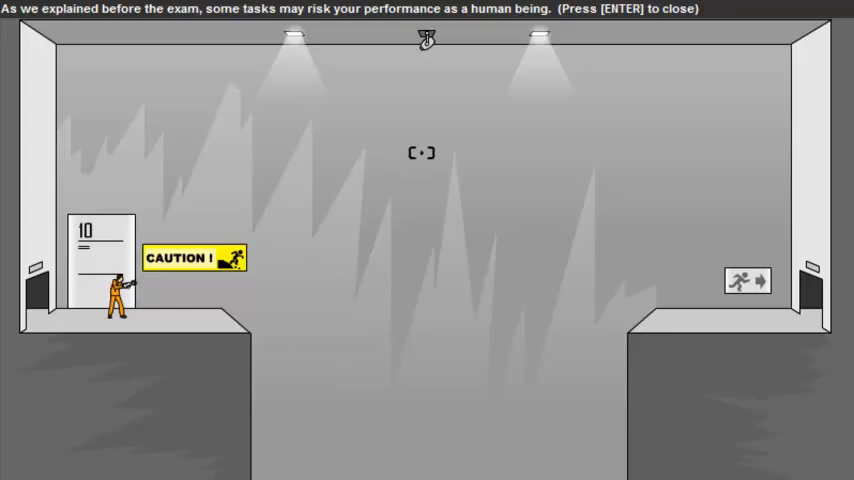
key(enter)
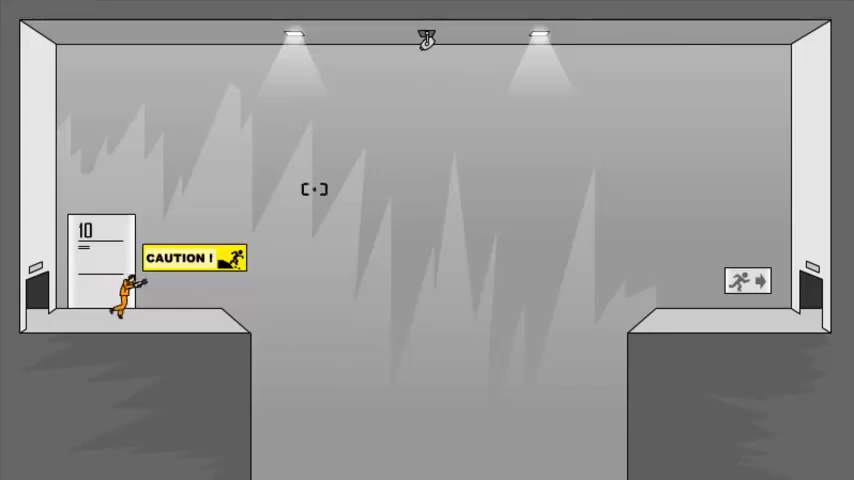